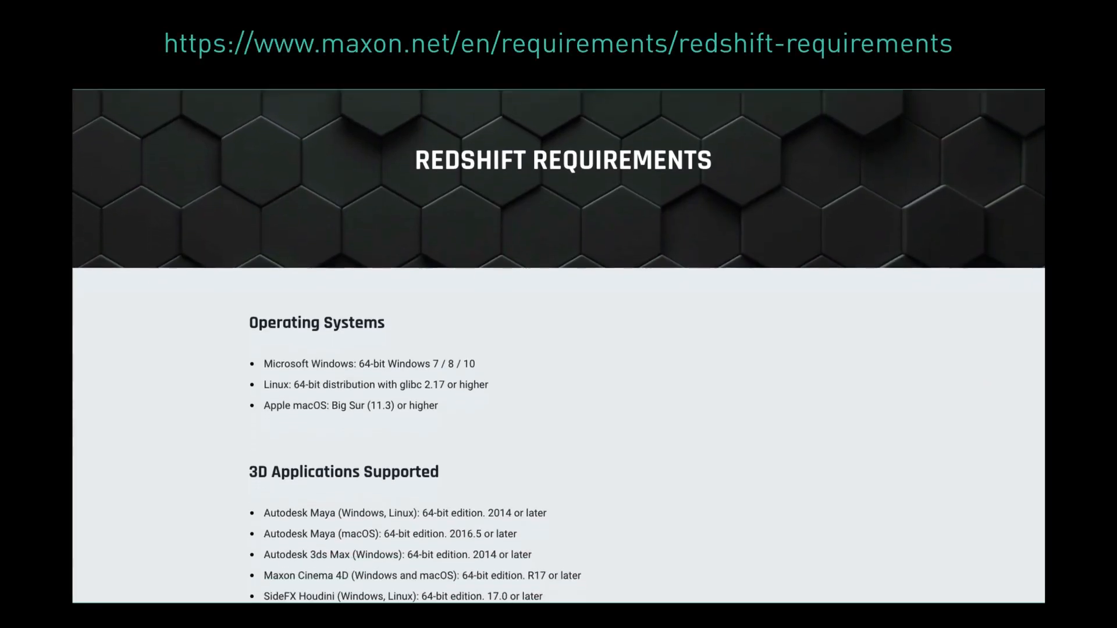
pyautogui.scroll(-3)
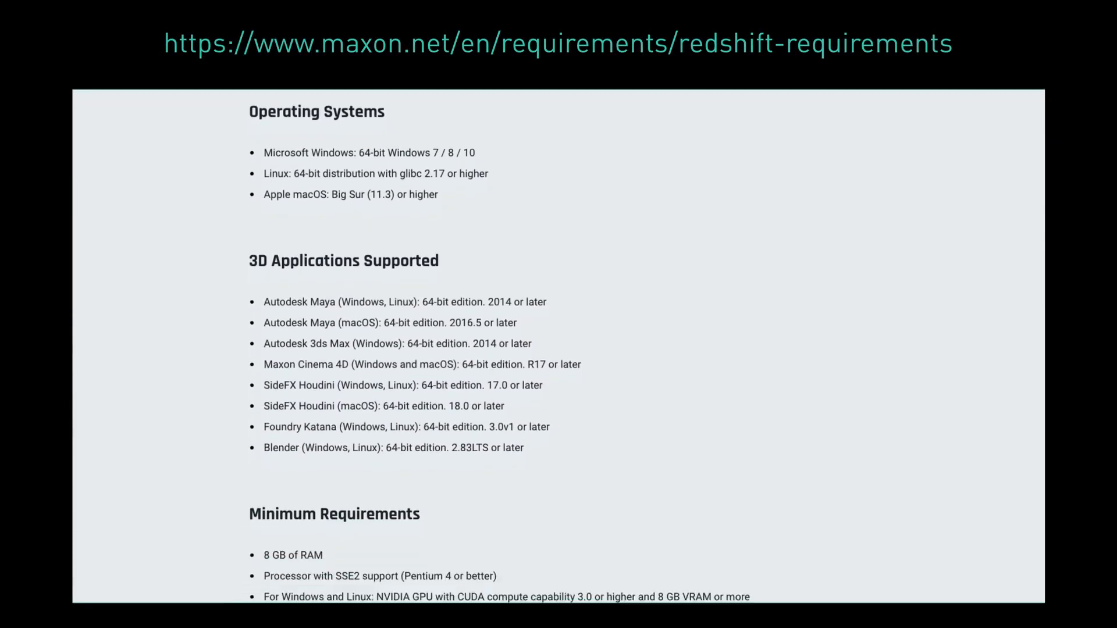
pyautogui.scroll(-3)
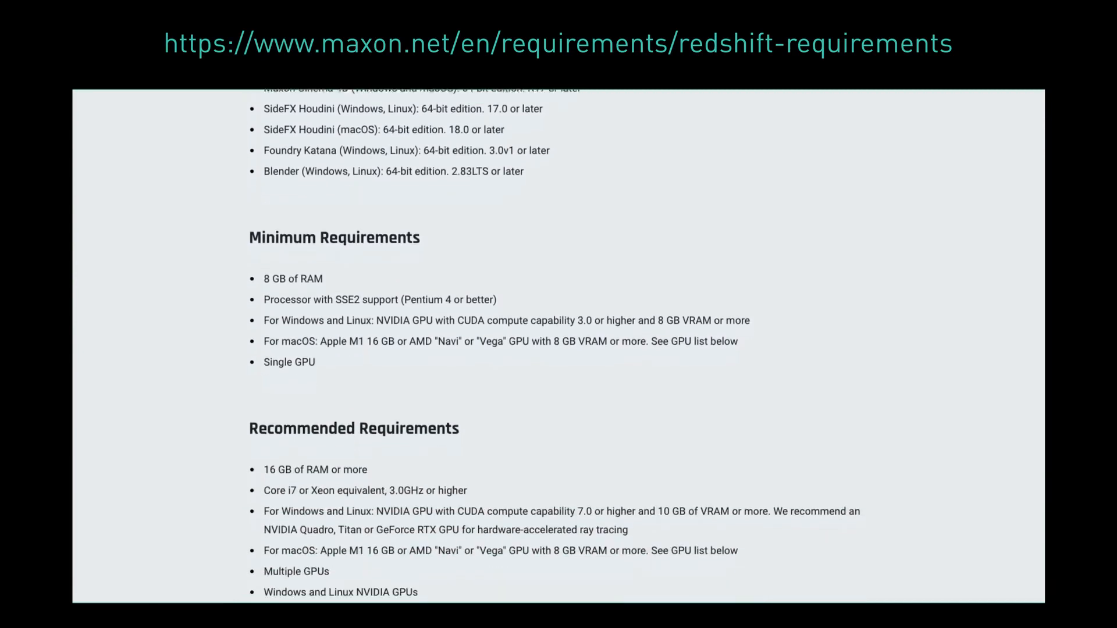
pyautogui.scroll(-3)
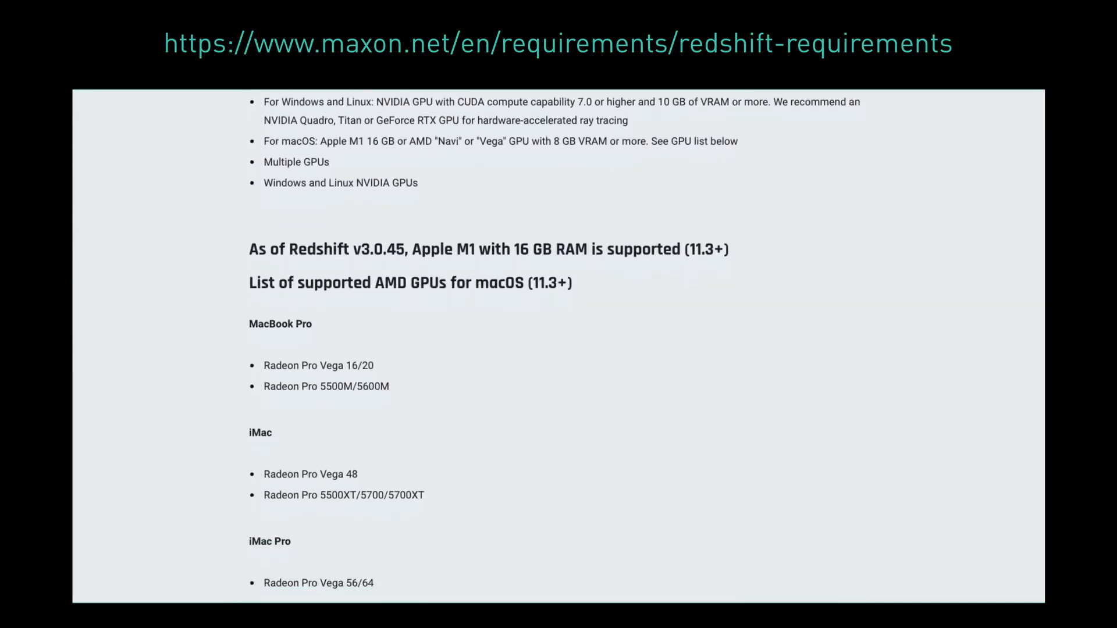